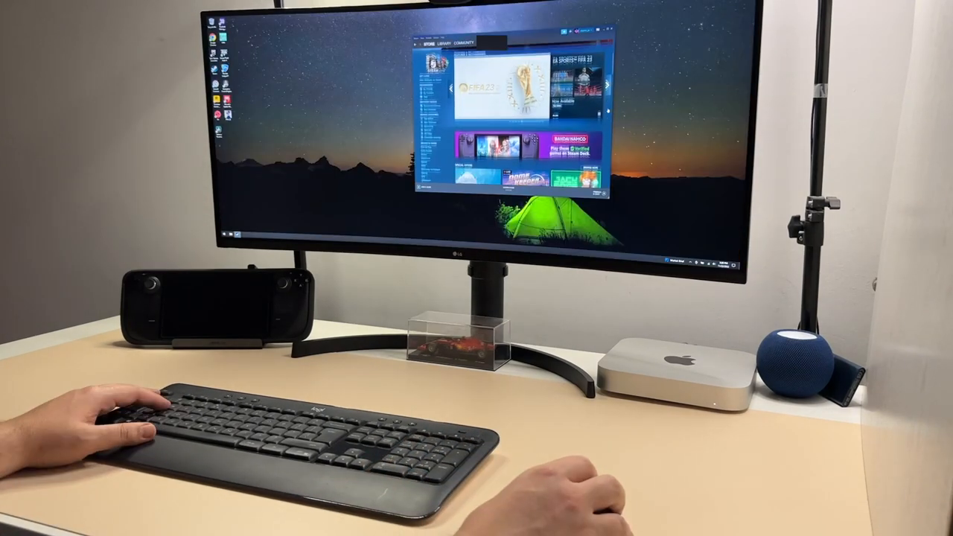
pyautogui.scroll(-3)
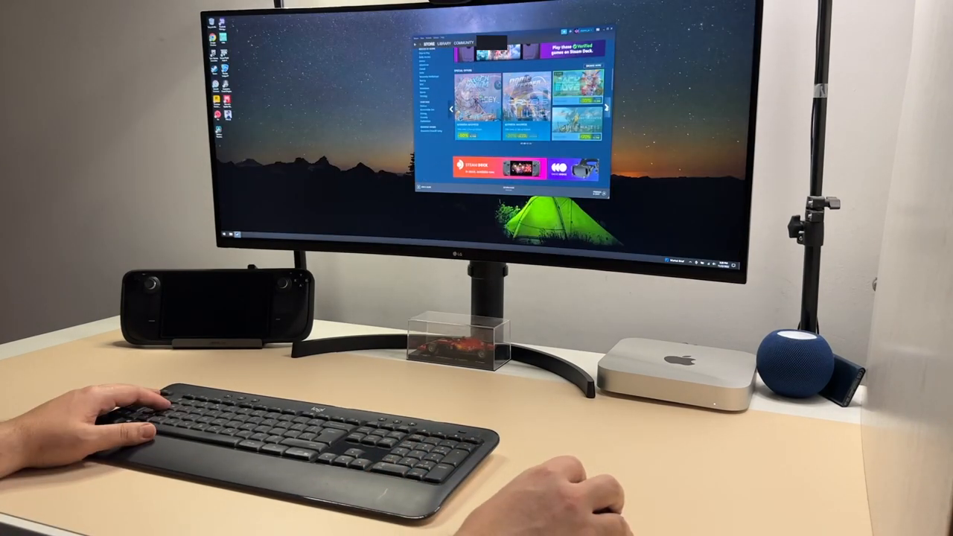